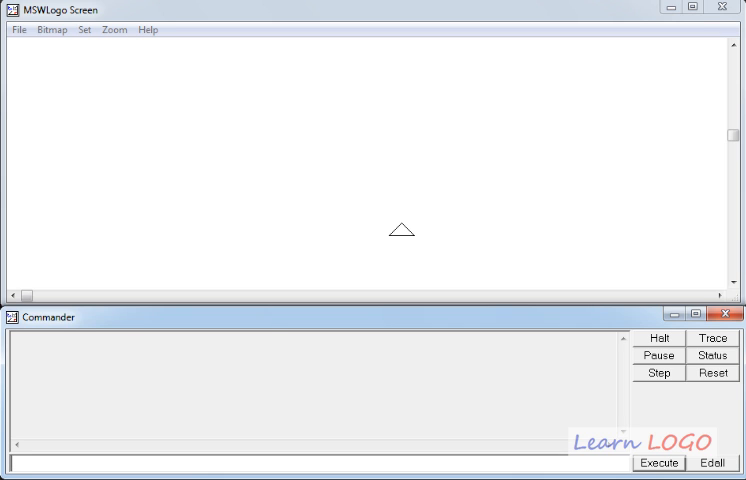
Step: Run print product 20 3 in the Commander so 60 appears in the history
text(print)
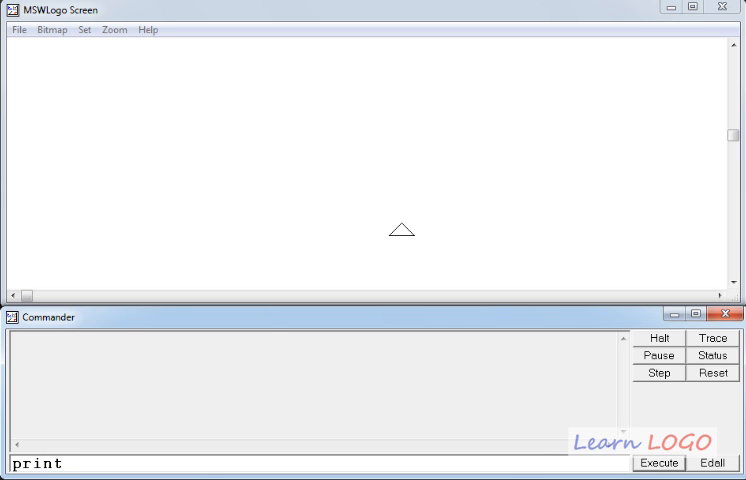
text(produc)
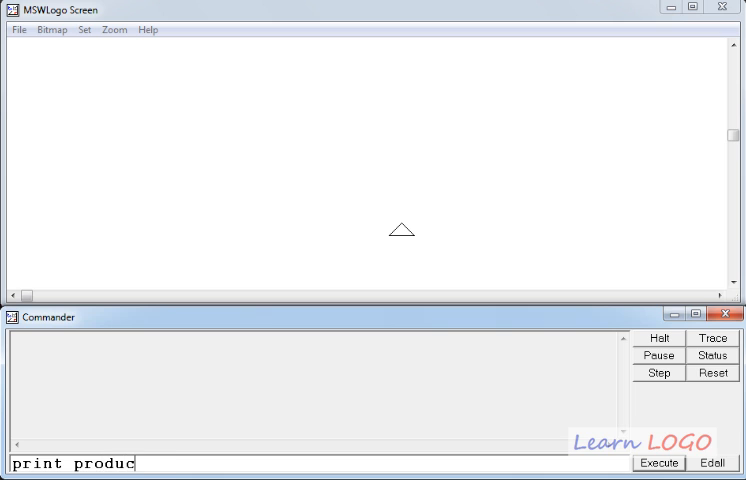
text(t)
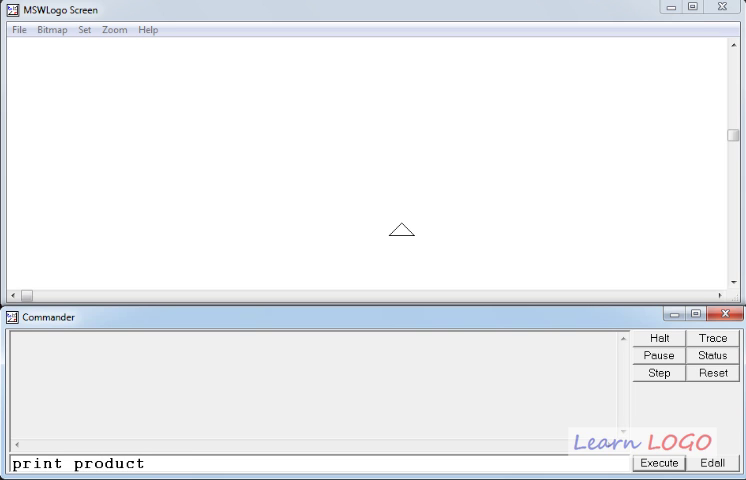
text(20 3)
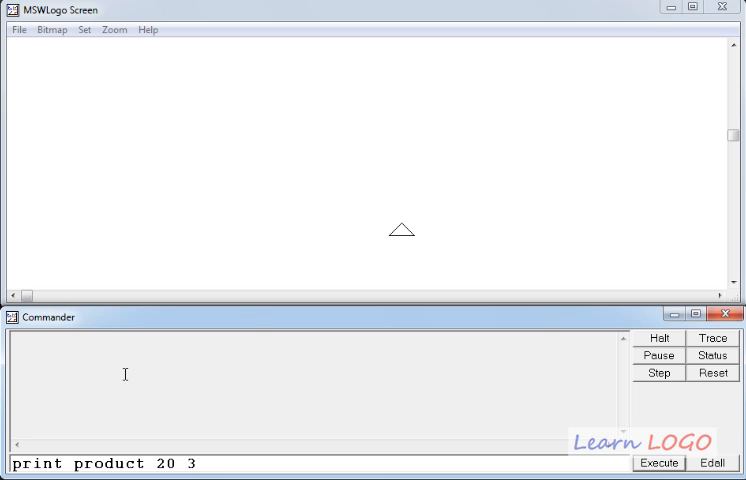
mouse_move(519, 458)
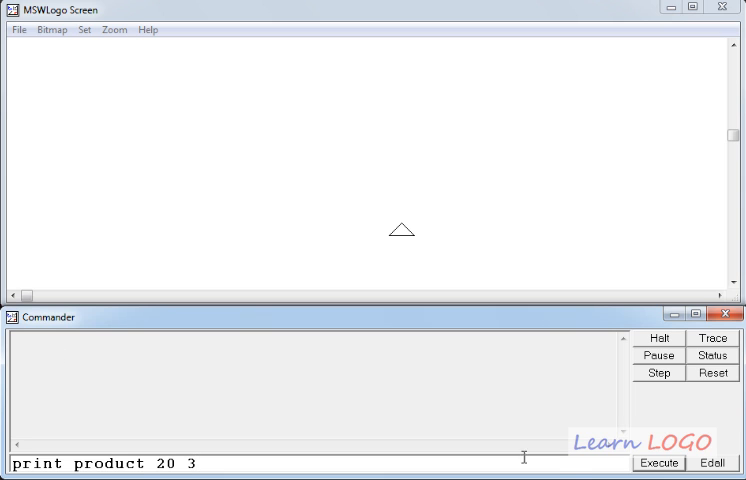
click(657, 462)
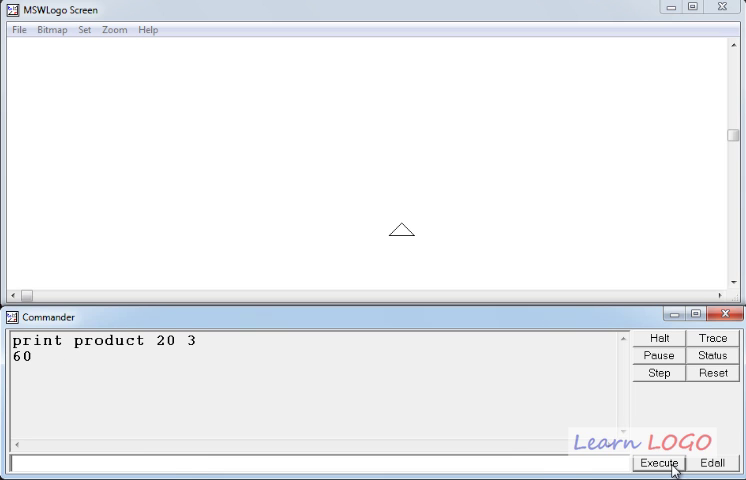
double_click(20, 355)
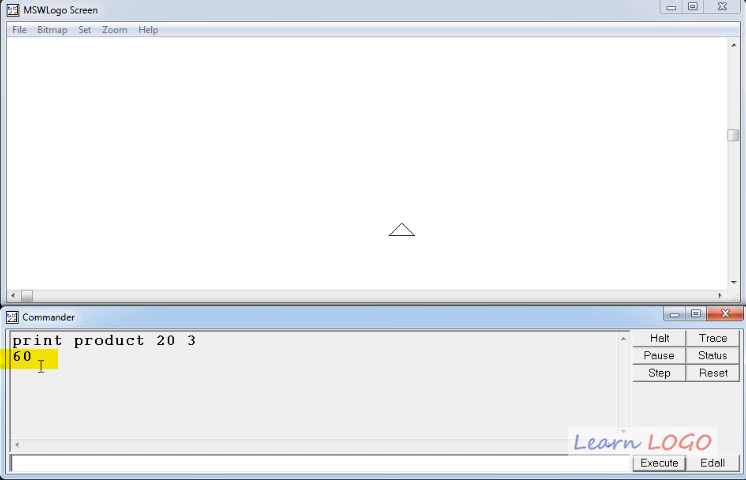
mouse_move(98, 385)
text(print product 20 3)
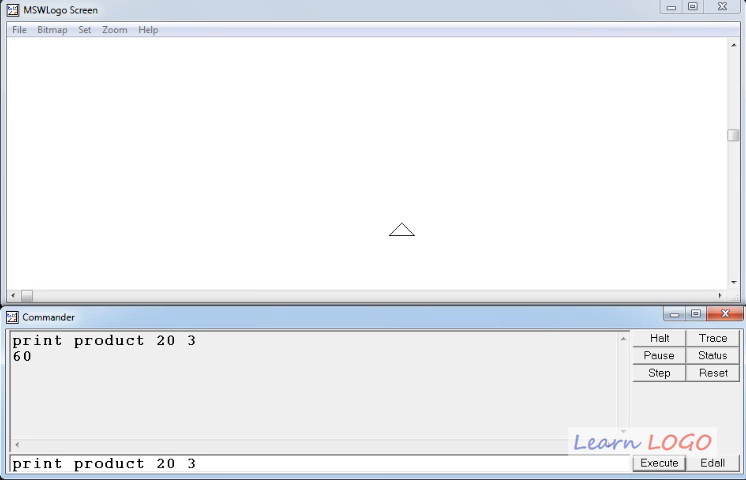
Step: Run print product 20 with one input, getting 'not enough inputs to product'
key(BackSpace)
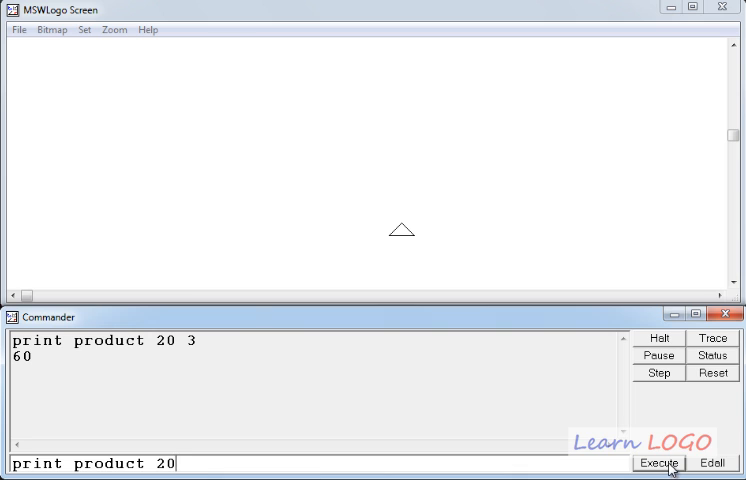
click(658, 462)
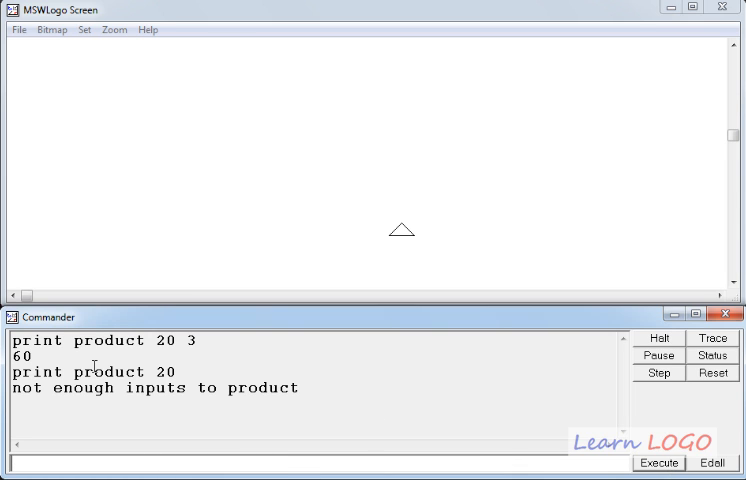
mouse_move(297, 409)
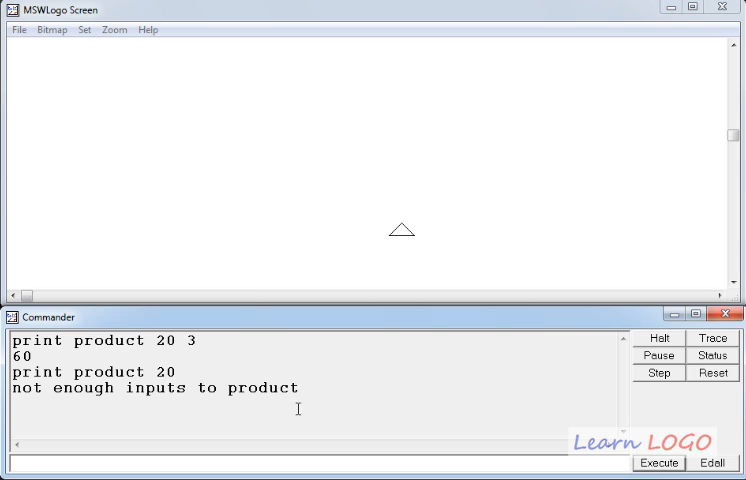
text(print product 20)
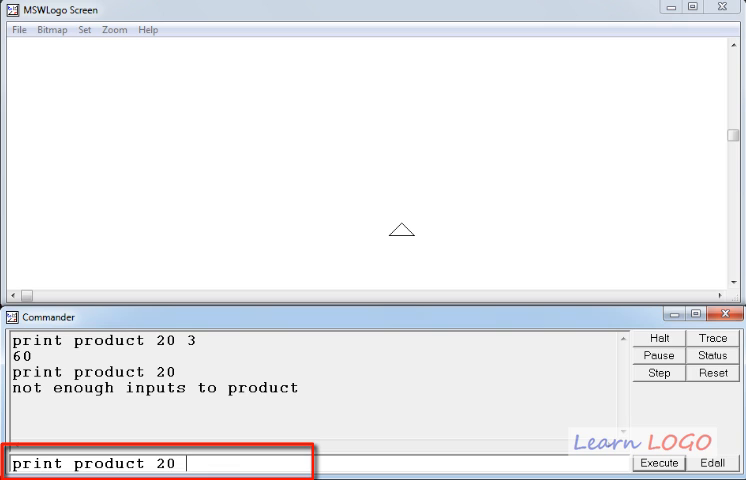
Step: Run print (product 20 3 6) so 360 appears in the history
text(3)
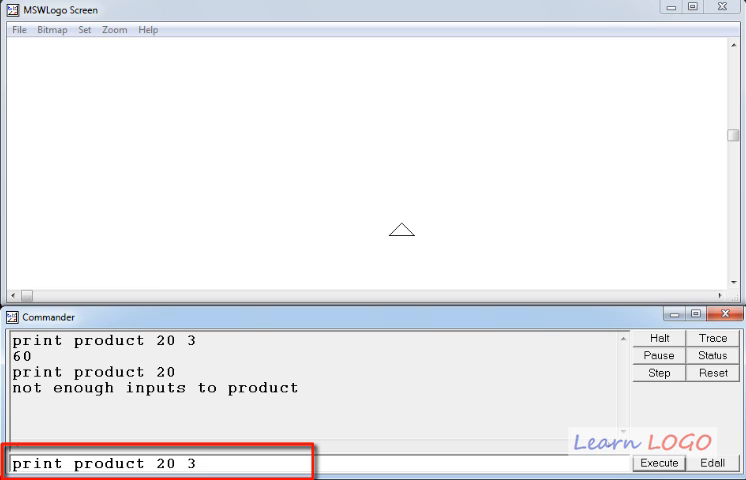
text(6)
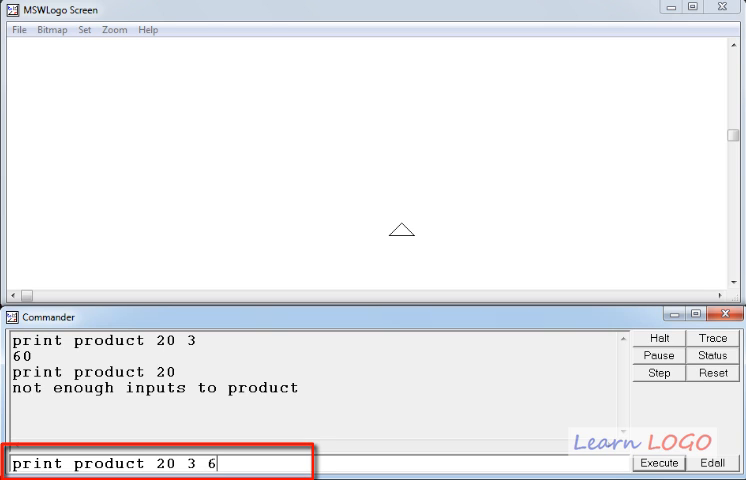
text())
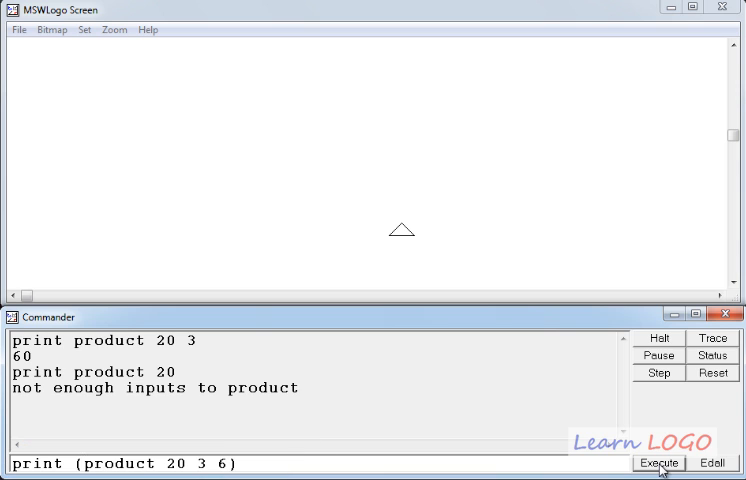
click(657, 462)
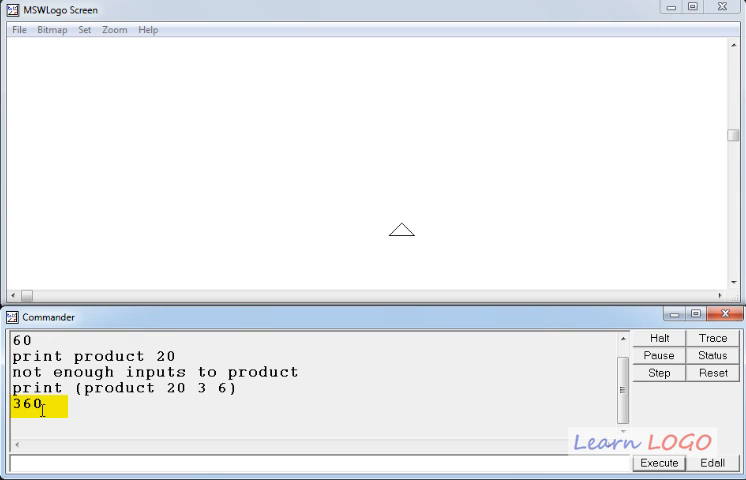
click(231, 394)
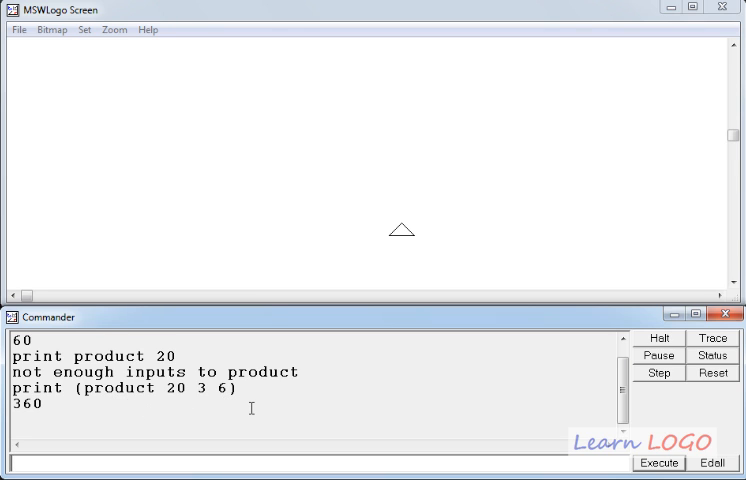
mouse_move(108, 400)
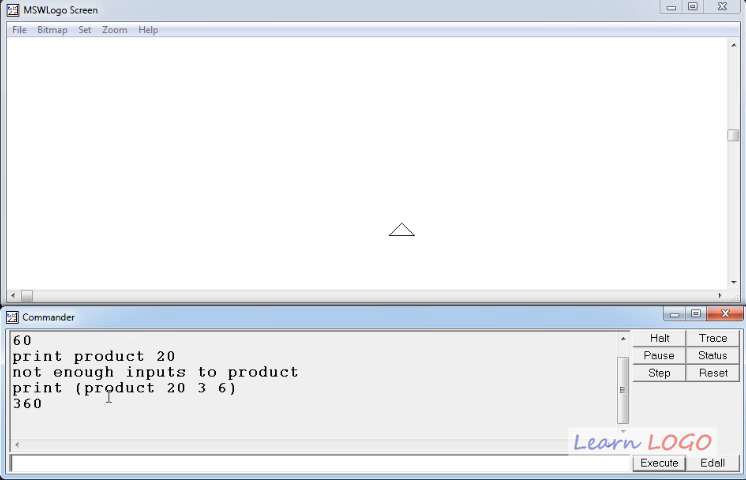
mouse_move(258, 407)
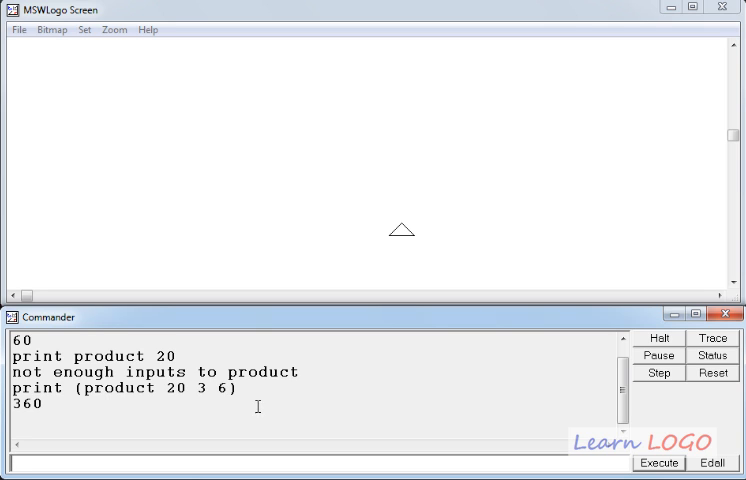
mouse_move(245, 389)
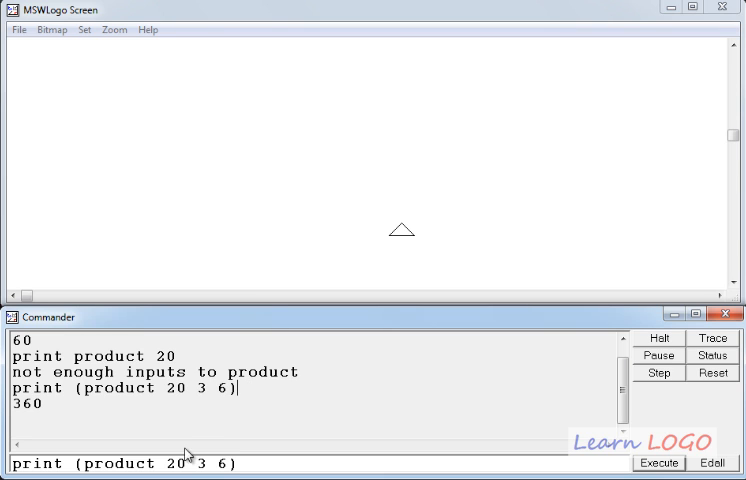
Step: Edit the command to print (product 4*5 3 6+2) and run it, giving 480
double_click(168, 463)
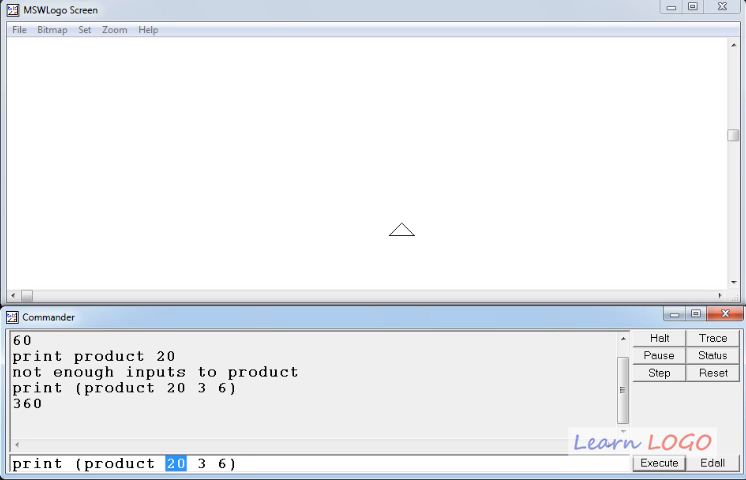
text(4*)
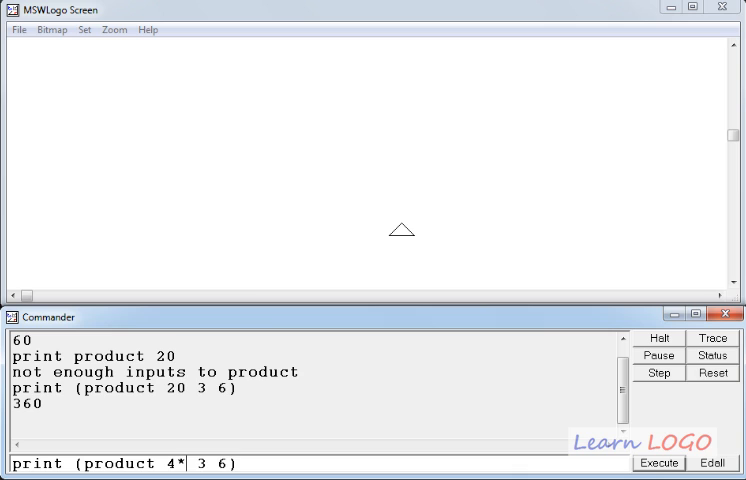
text(5)
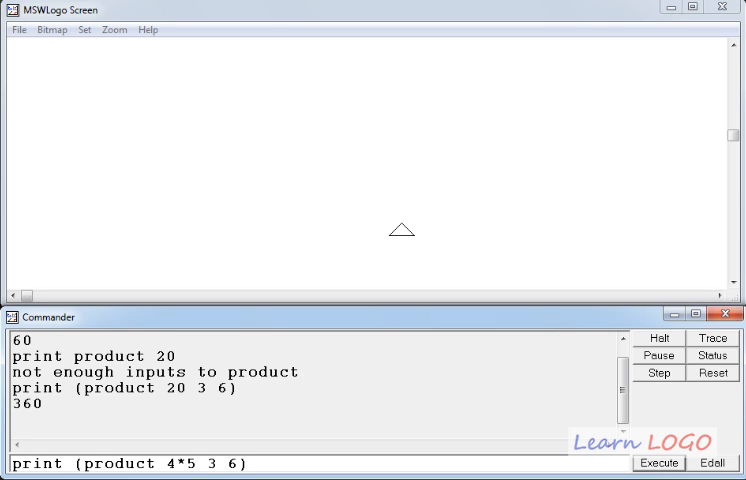
text(+2)
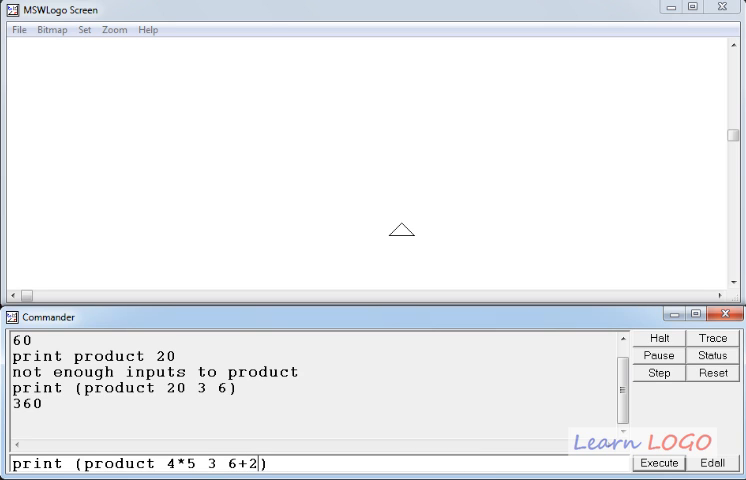
mouse_move(345, 462)
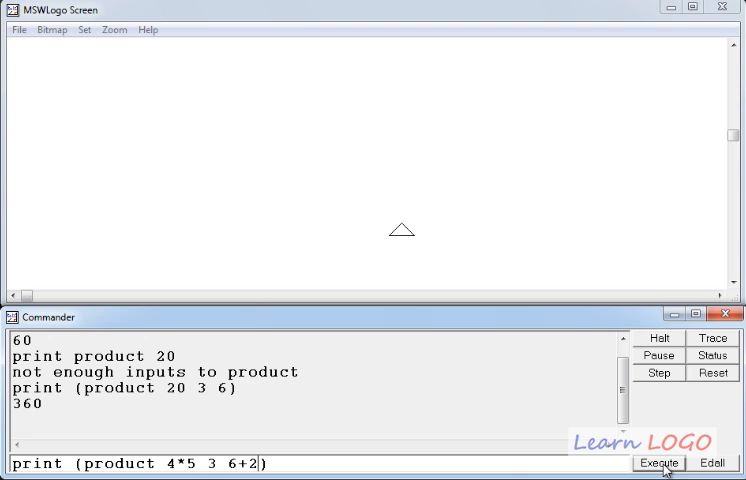
click(658, 462)
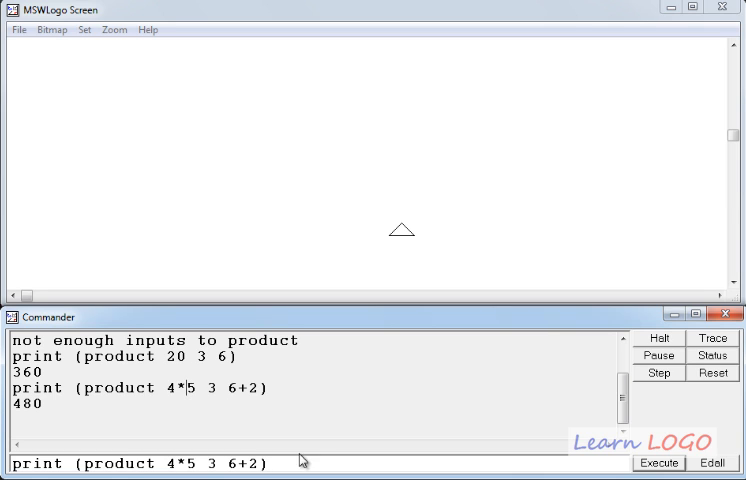
mouse_move(473, 477)
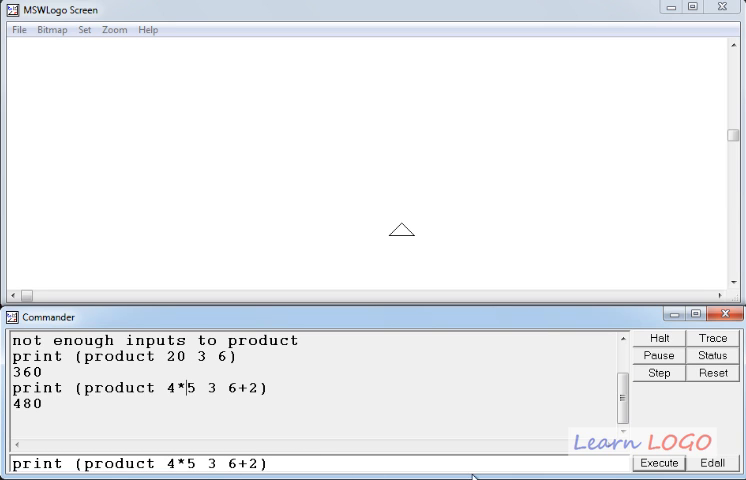
Step: Replace print with label and run it to write 480 on the drawing screen
double_click(35, 463)
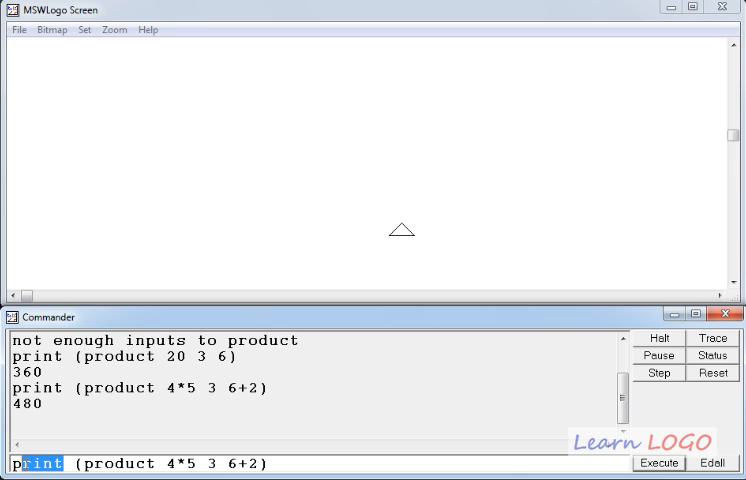
mouse_move(467, 470)
text(label)
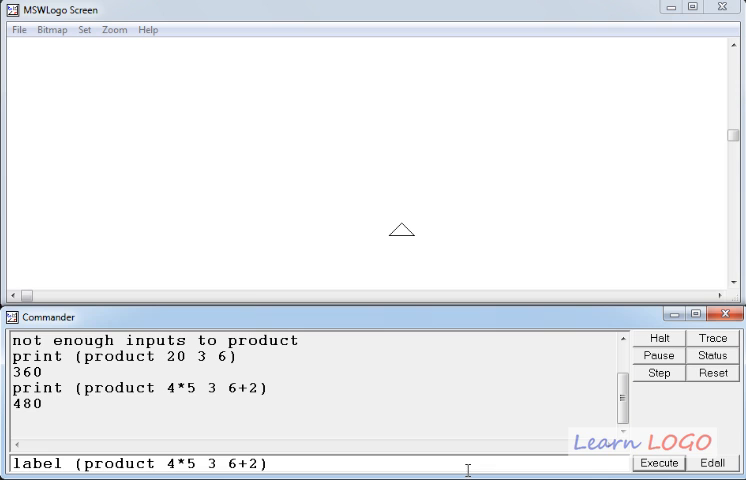
click(658, 462)
text(ht)
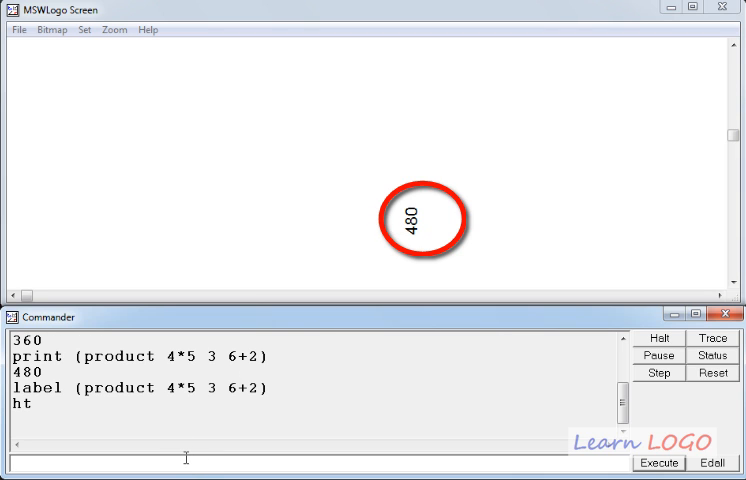
mouse_move(403, 270)
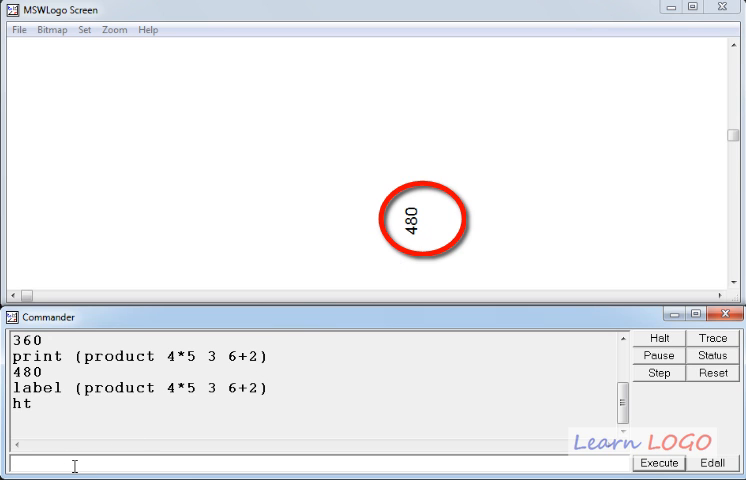
Step: Turn the turtle right 90 degrees with rt 90
text(rt)
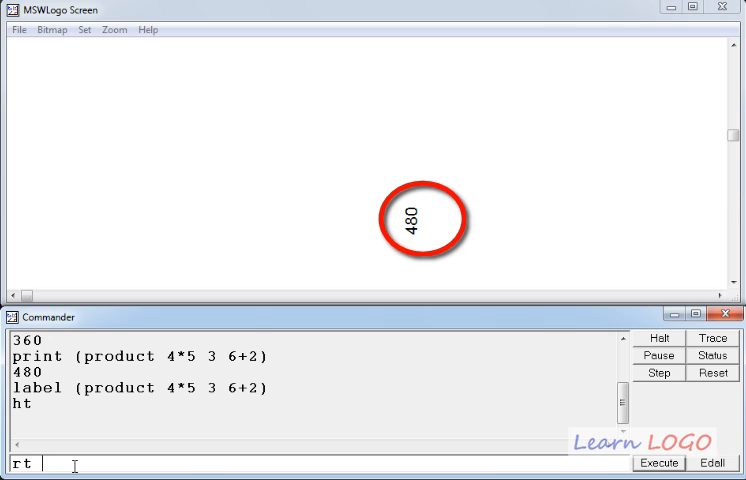
text(90)
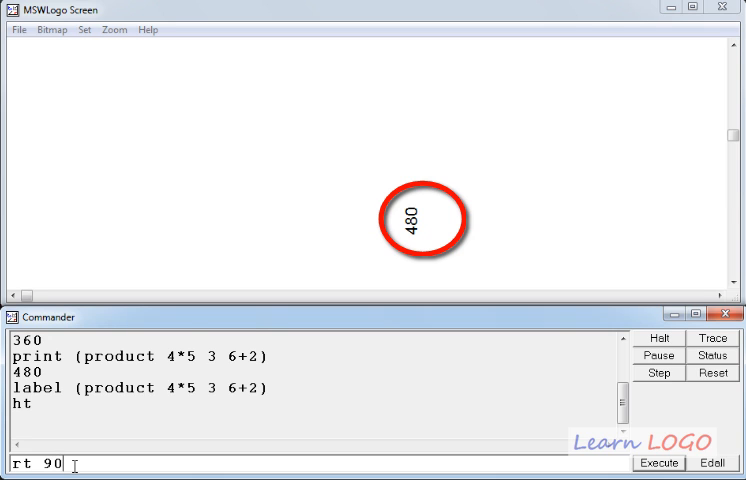
click(658, 462)
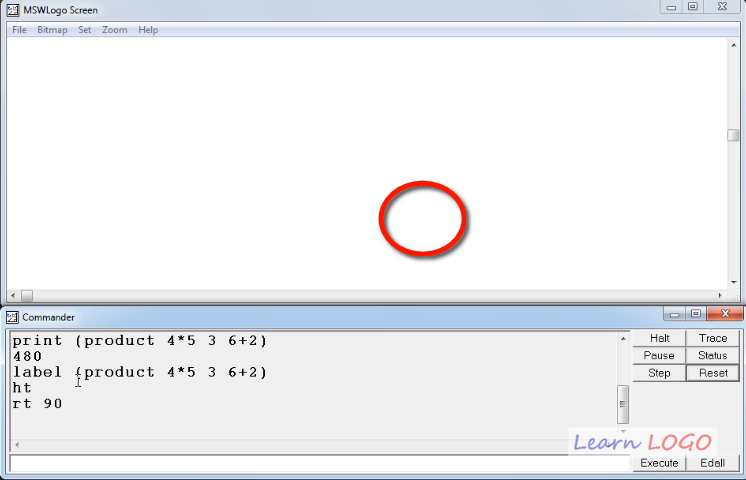
Step: Rerun the recalled label command so a horizontal 480 appears
click(658, 462)
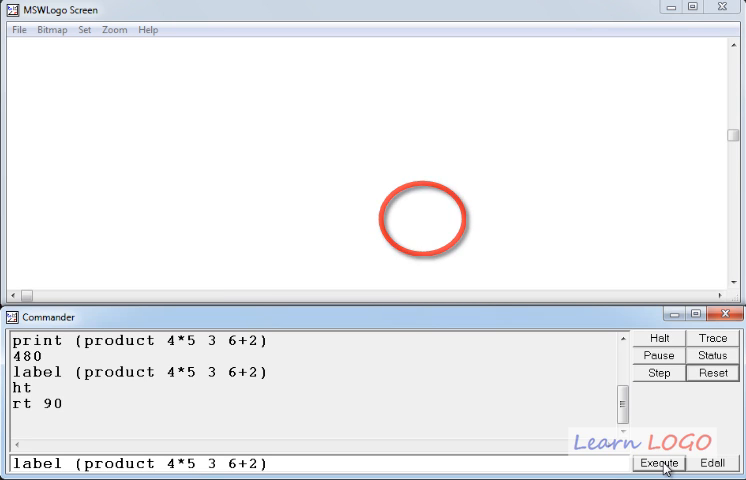
click(658, 462)
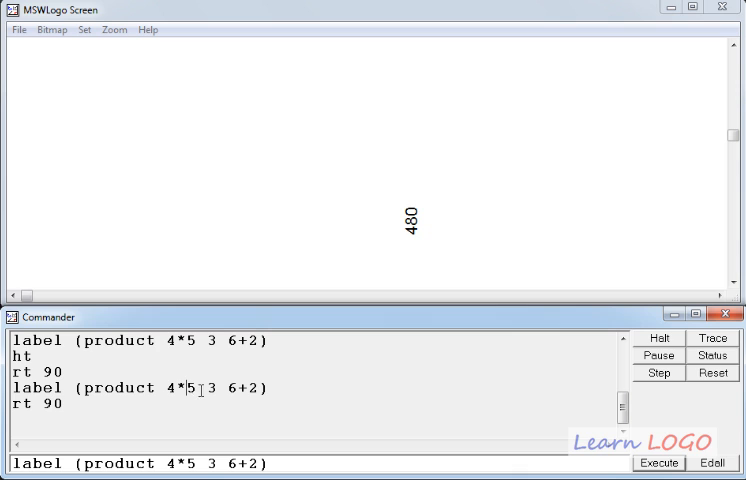
click(658, 462)
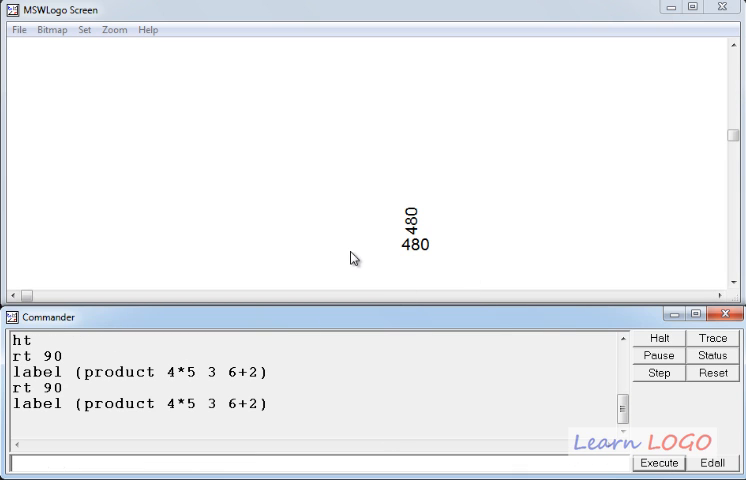
mouse_move(456, 255)
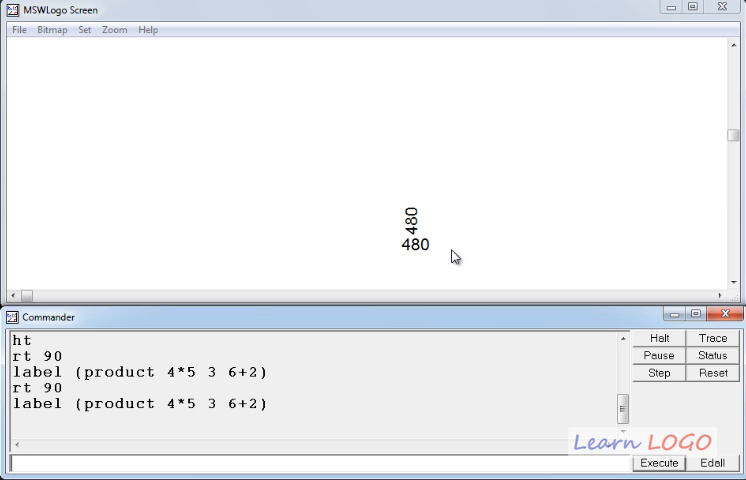
mouse_move(450, 258)
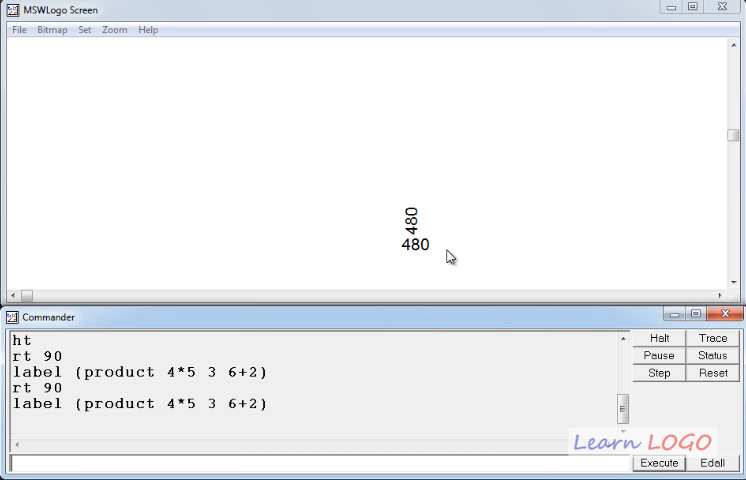
mouse_move(510, 301)
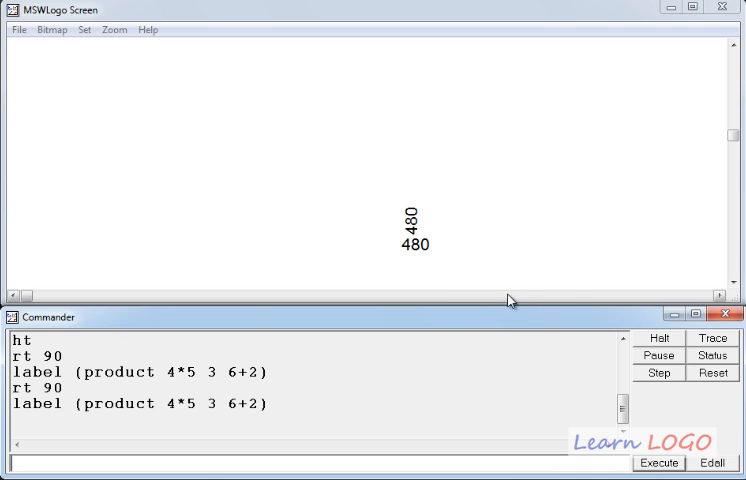
mouse_move(584, 294)
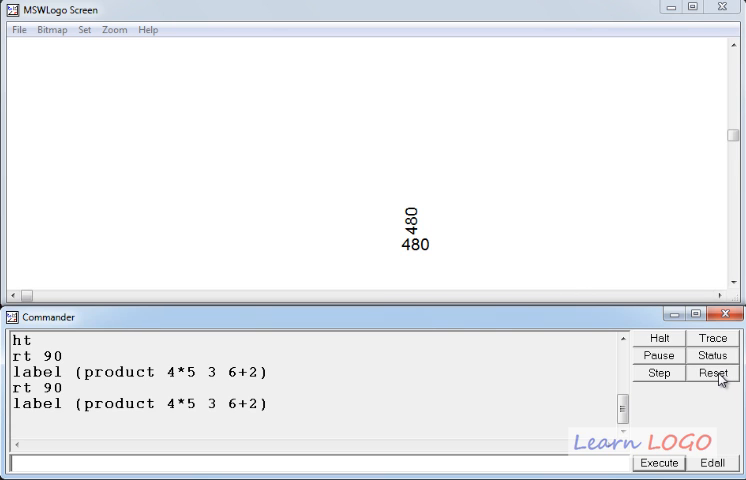
mouse_move(722, 404)
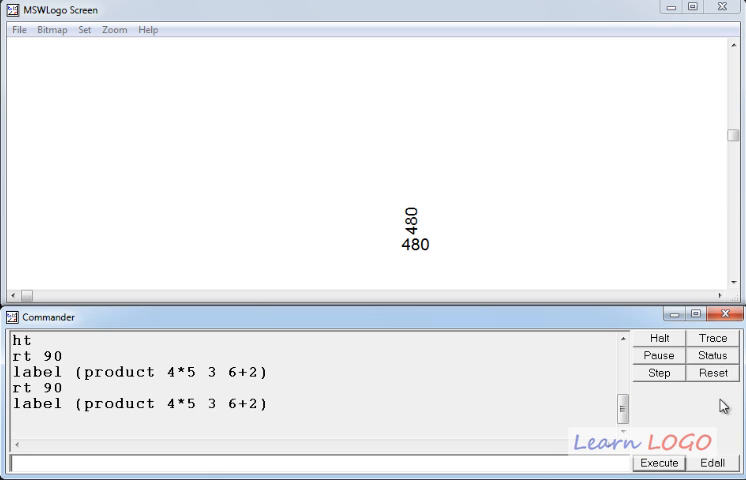